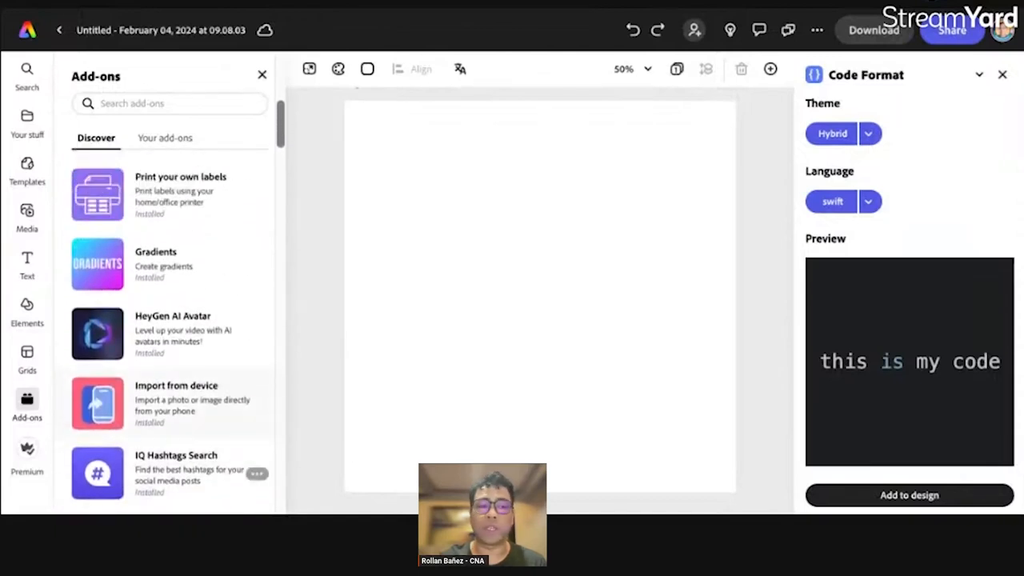
- Open the HeyGen AI Avatar add-on from the Add-ons list
left_click(97, 334)
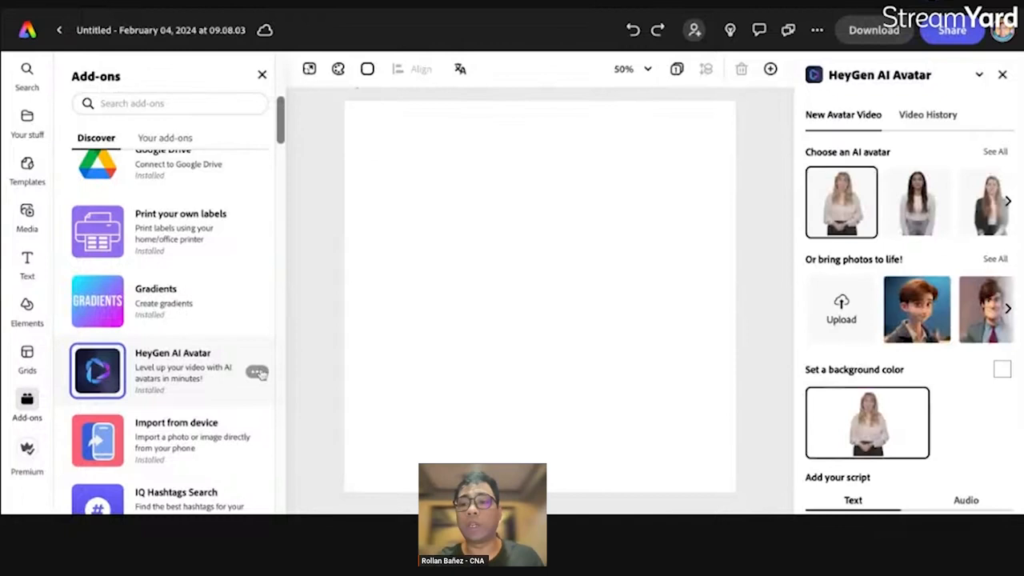
left_click(917, 311)
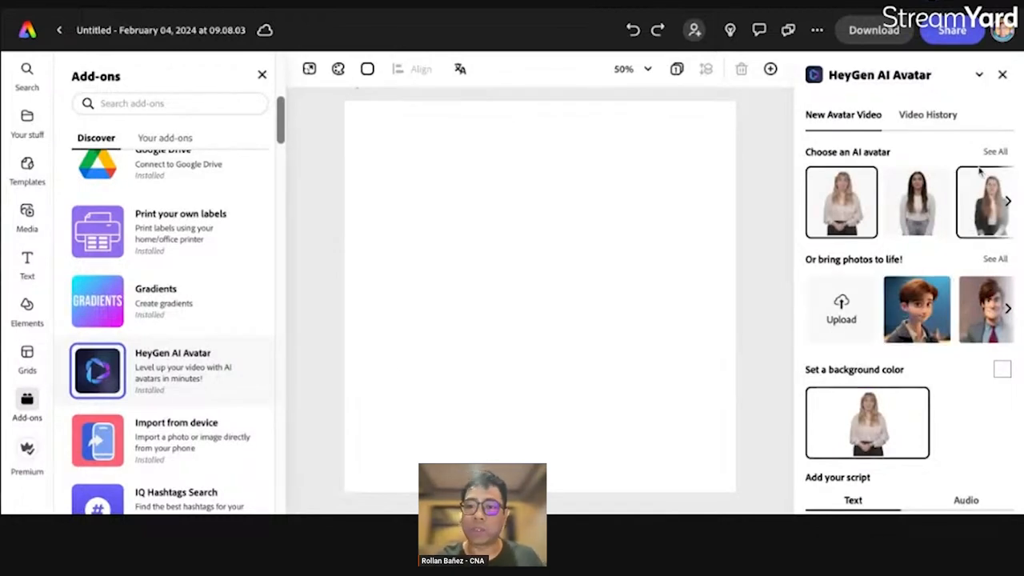
scroll("down", 3)
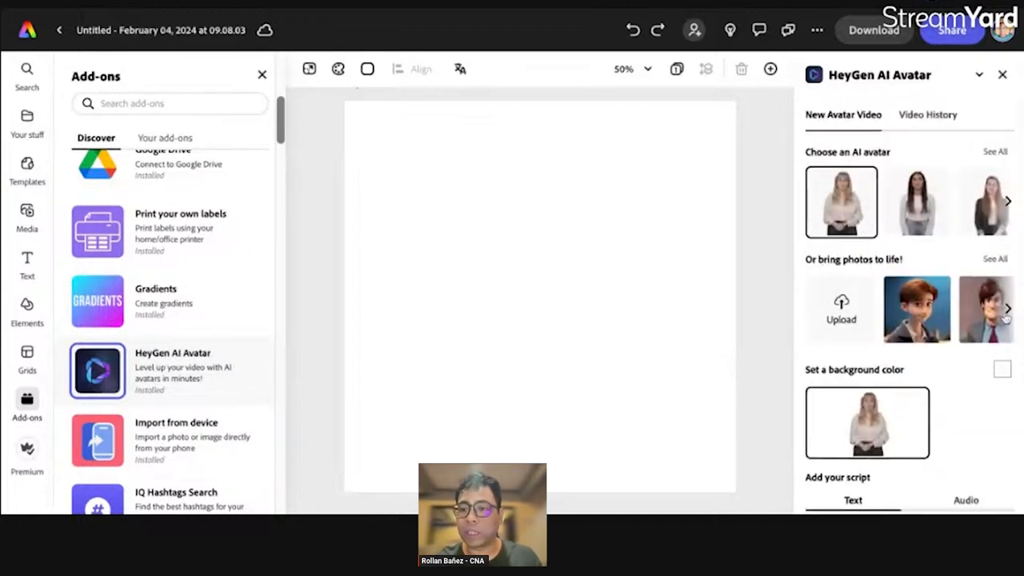
- Browse through the photo portraits under 'Or bring photos to life!'
left_click(1008, 308)
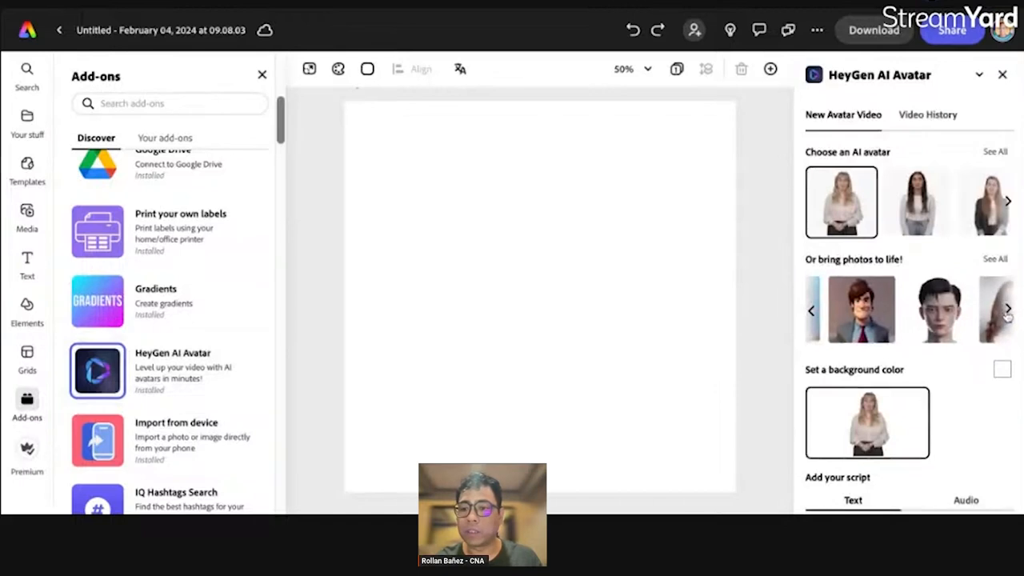
left_click(1007, 310)
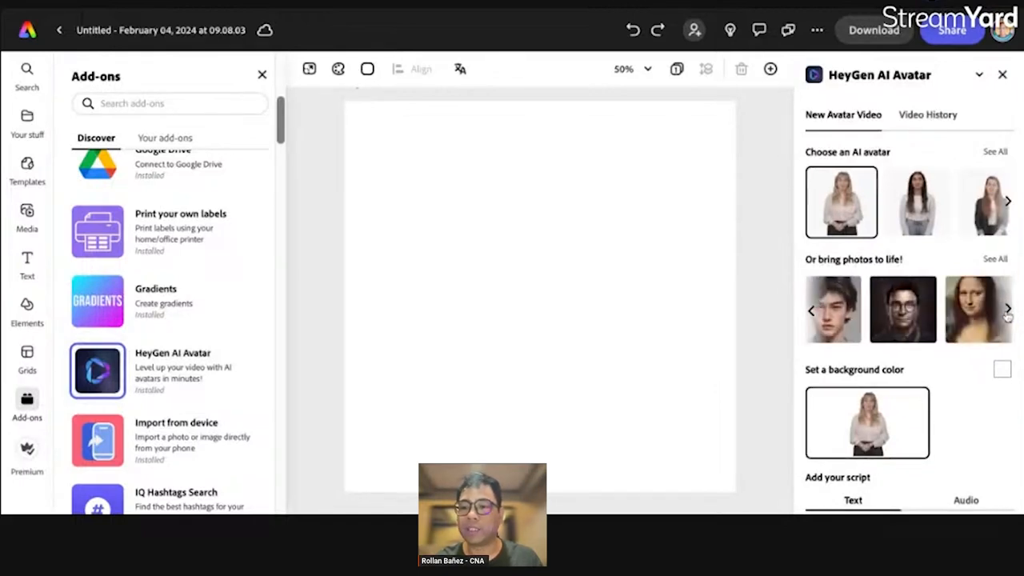
left_click(1008, 311)
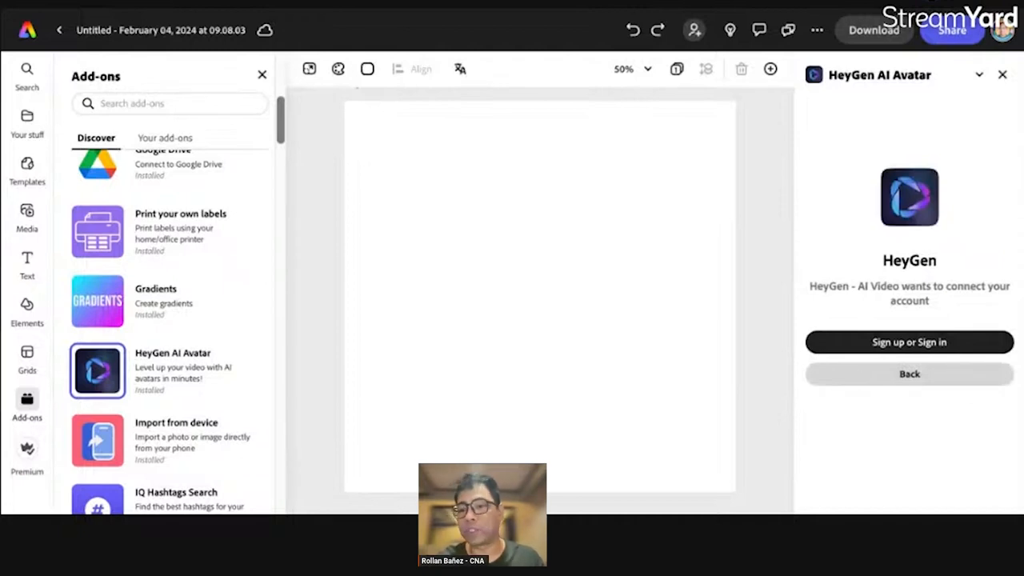
- Leave the sign-in prompt and choose the man in the dark suit as the AI avatar
left_click(909, 342)
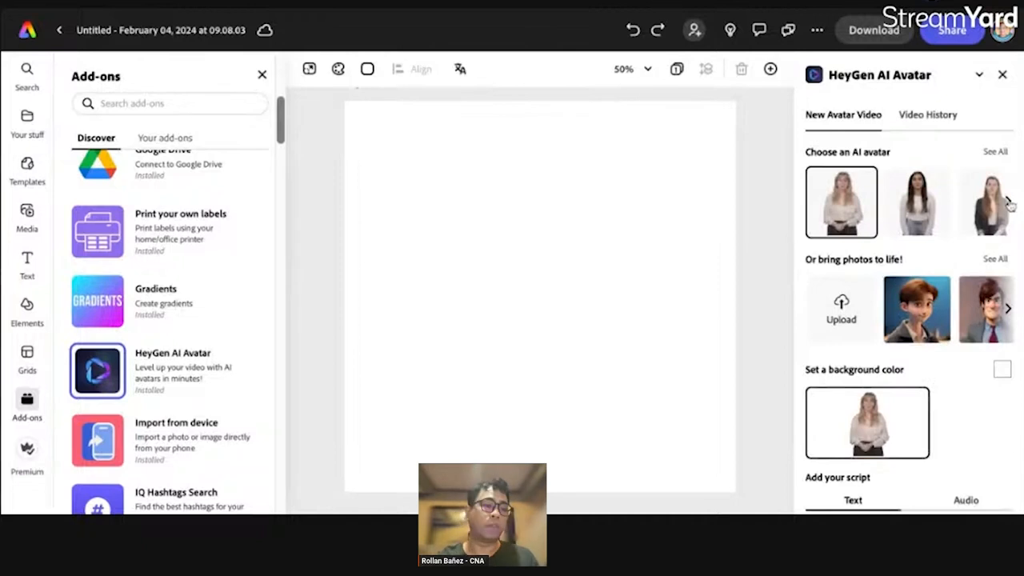
left_click(1008, 202)
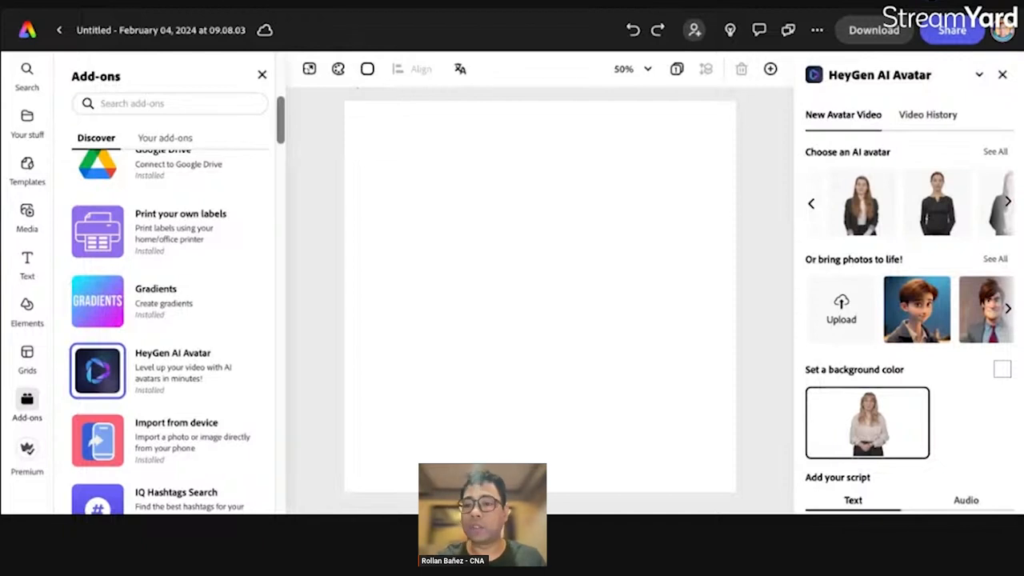
left_click(1008, 202)
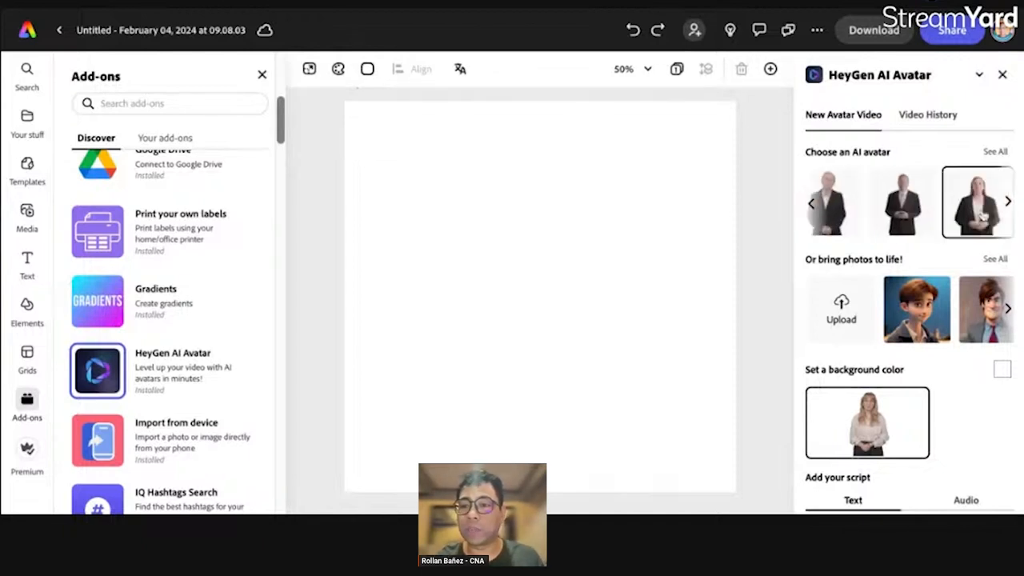
left_click(1008, 202)
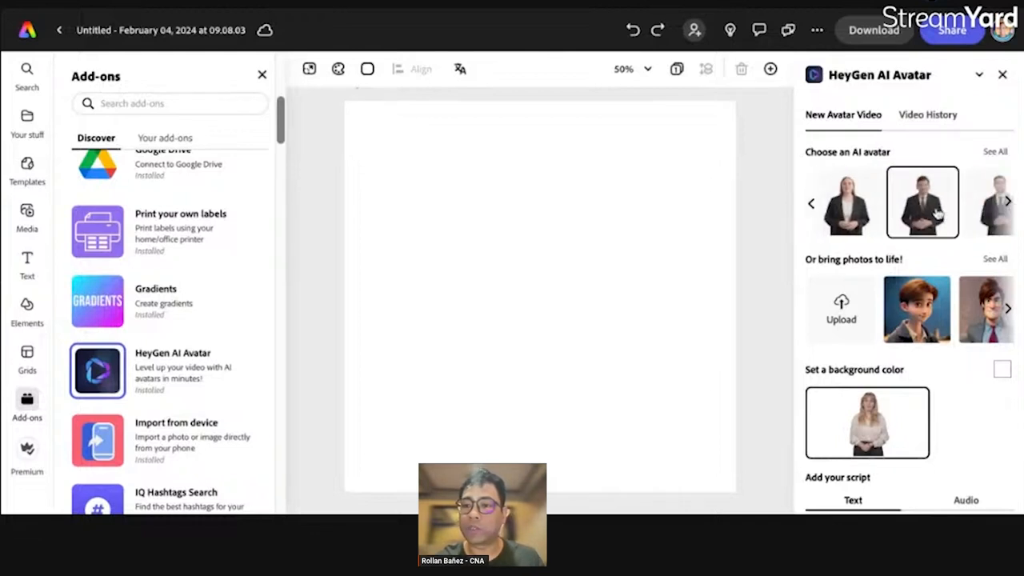
left_click(922, 202)
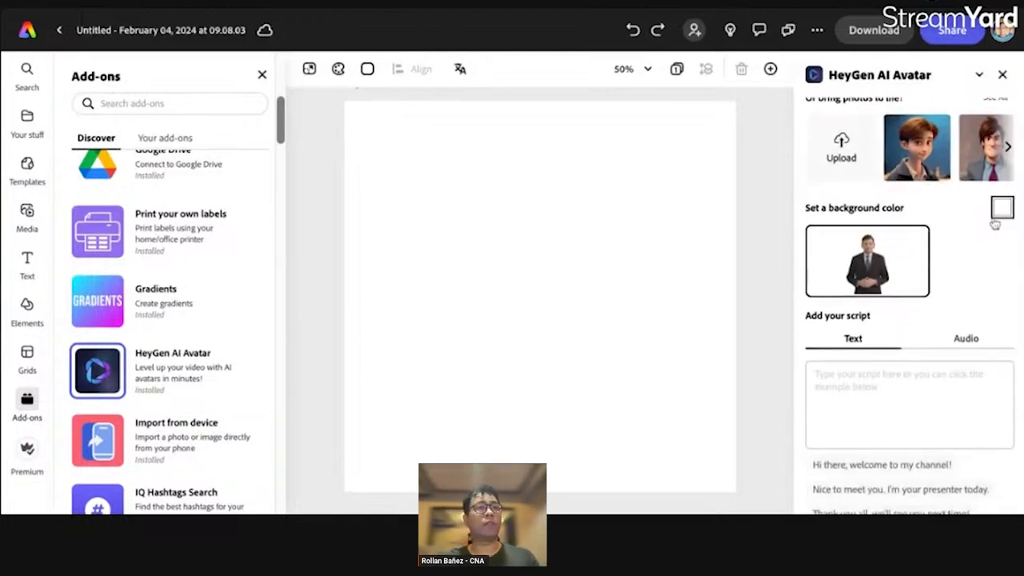
- Write the script: Rollan's greeting introducing the HeyGen add-on for Adobe Express in this session
scroll("down", 3)
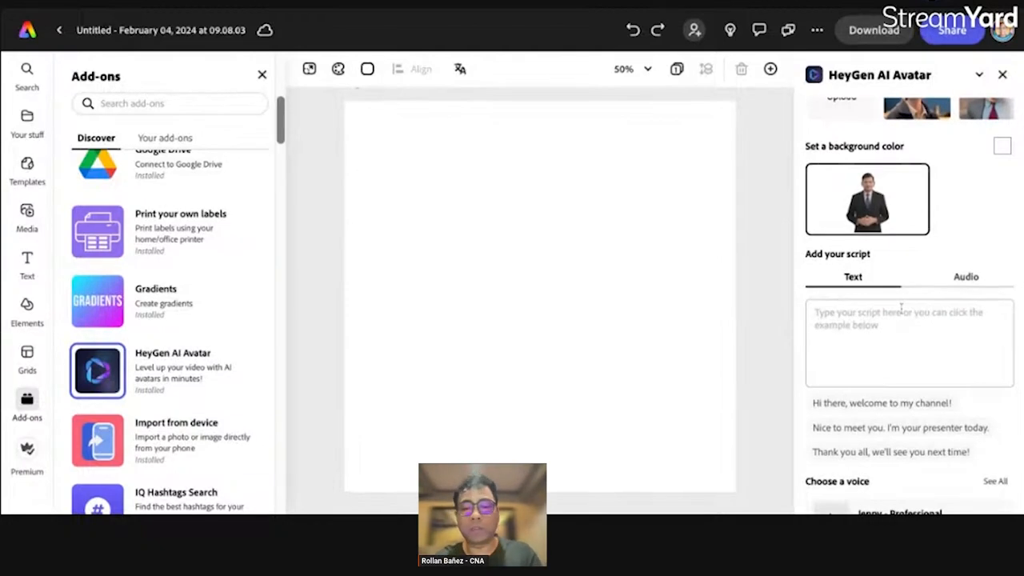
type("Hi this")
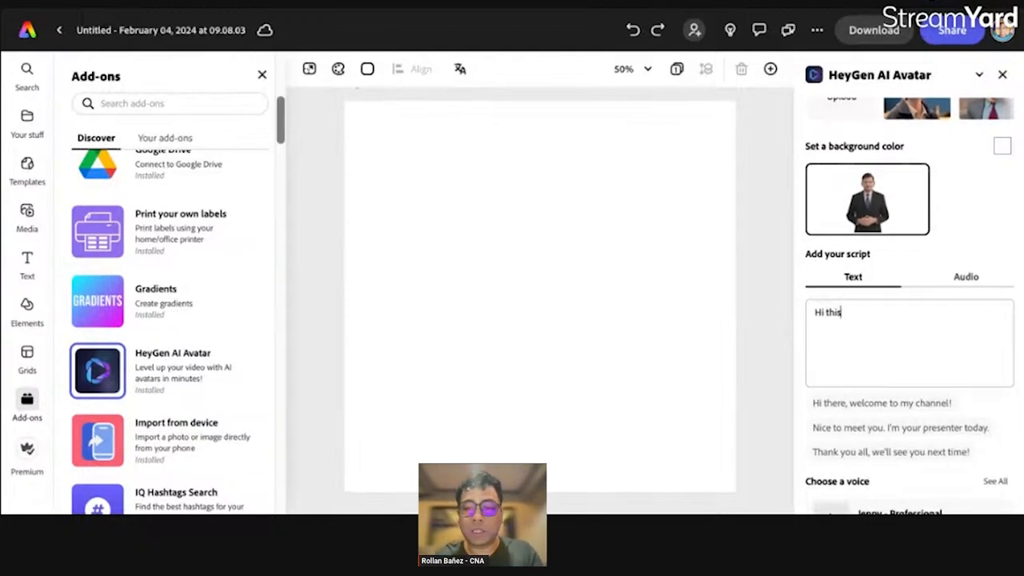
type("is Rolla")
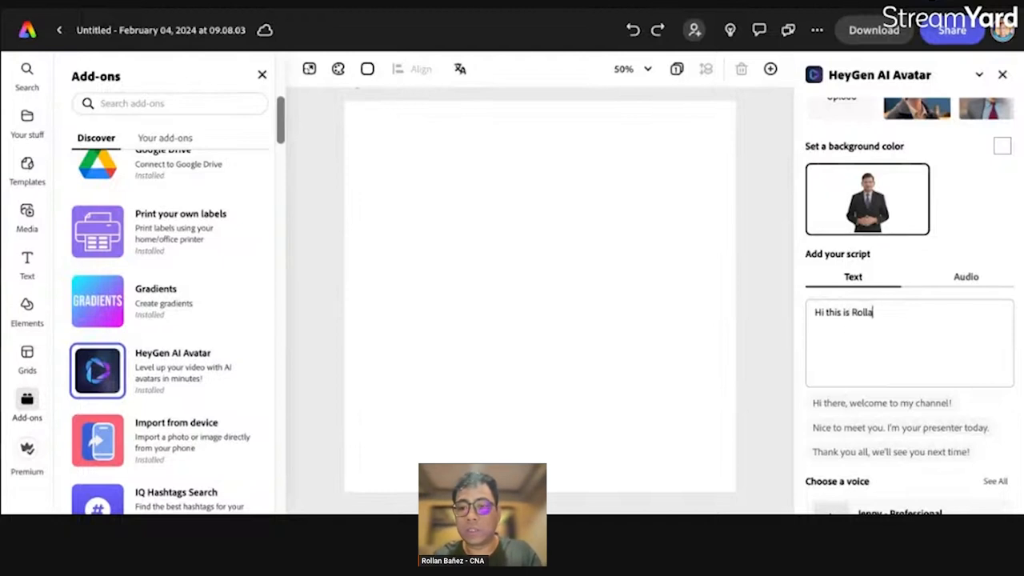
type("n,")
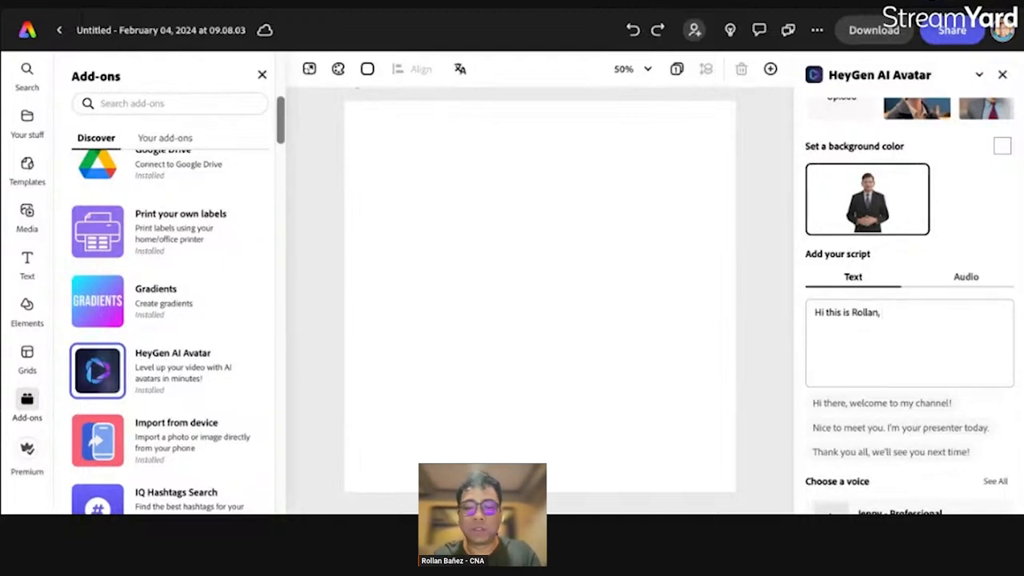
type("and I am demonstrating")
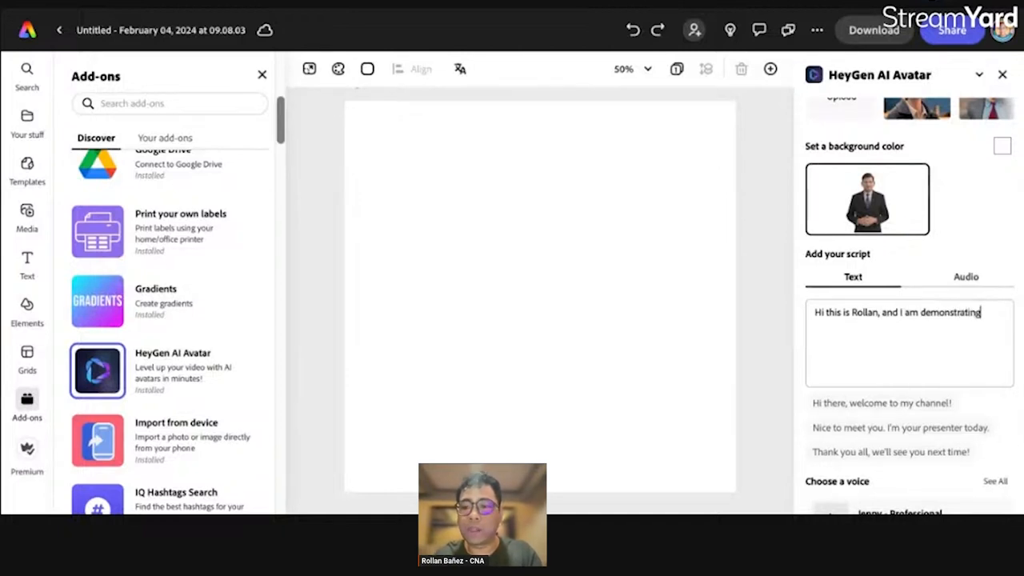
type("HeyGen AI Avatar for")
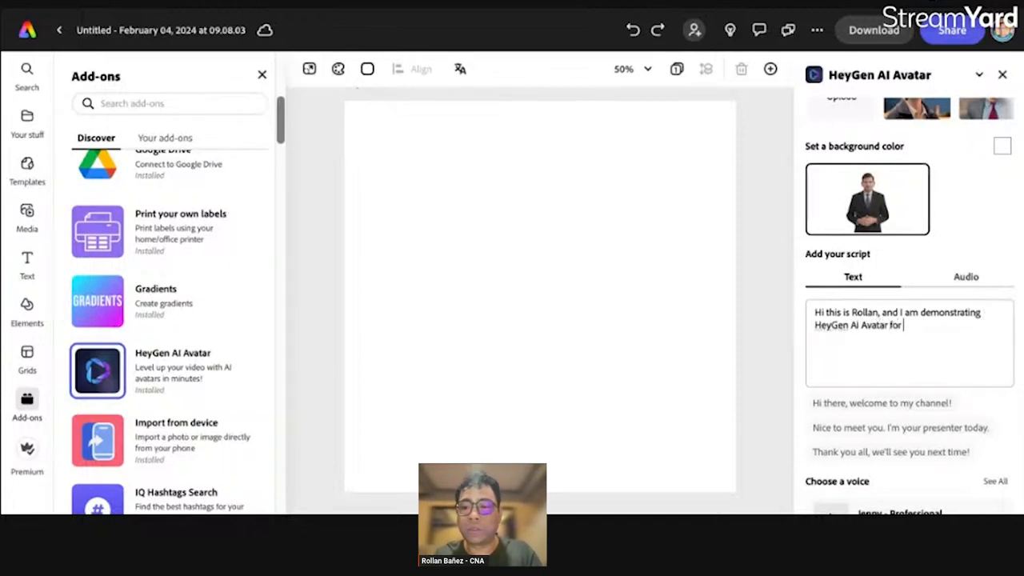
type("A")
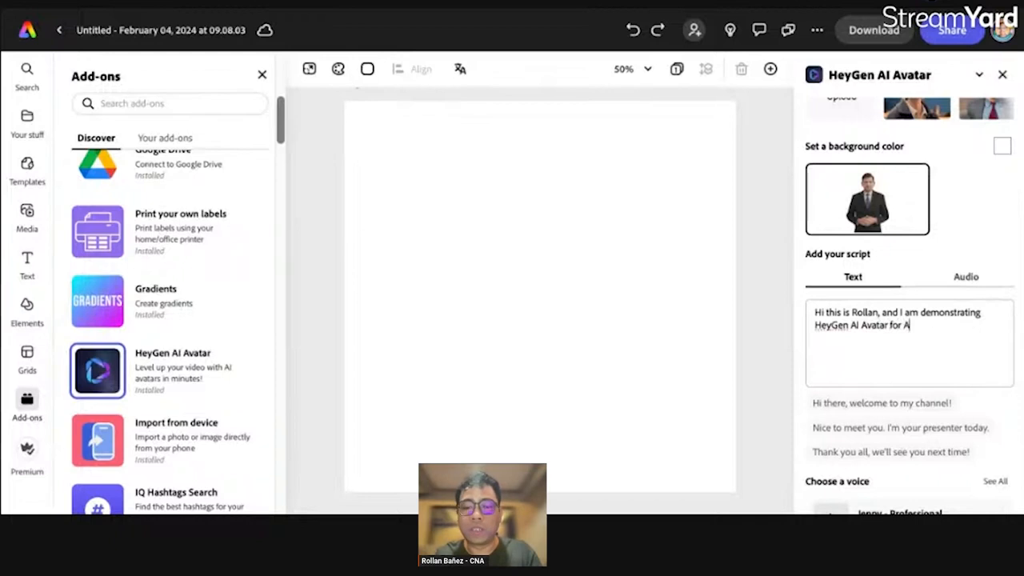
type("dobe Express")
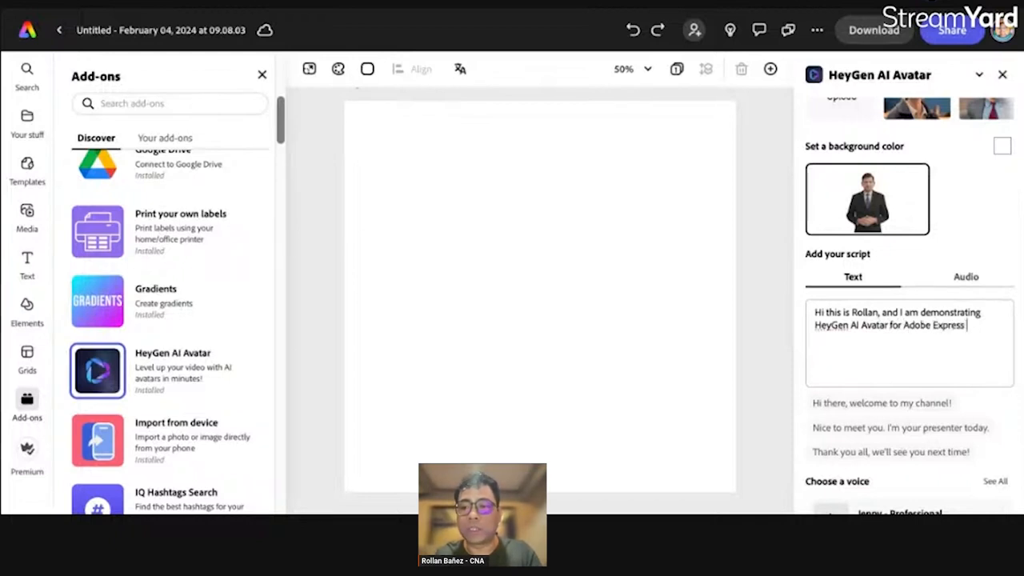
type("as an")
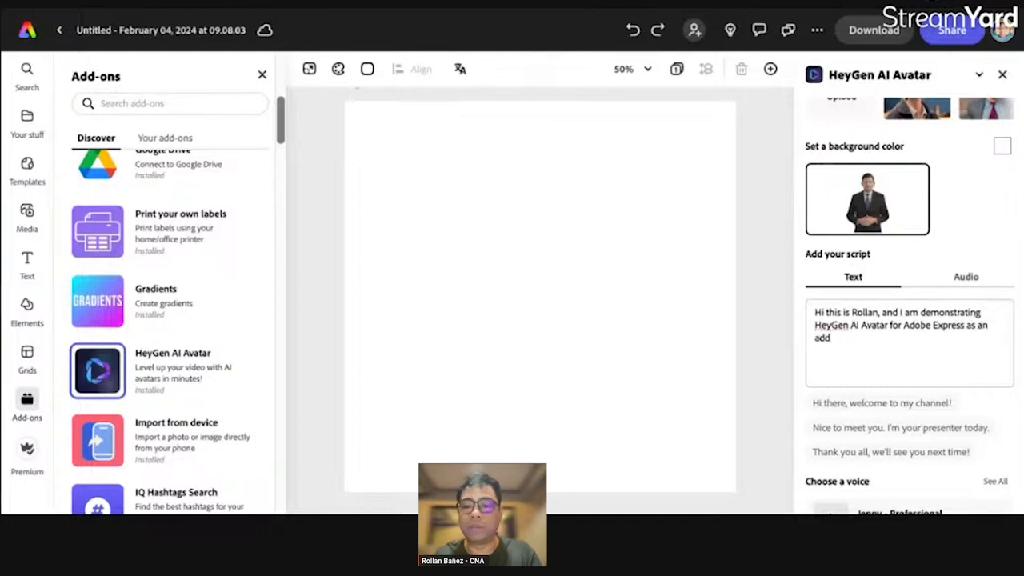
type("-on, glad to see")
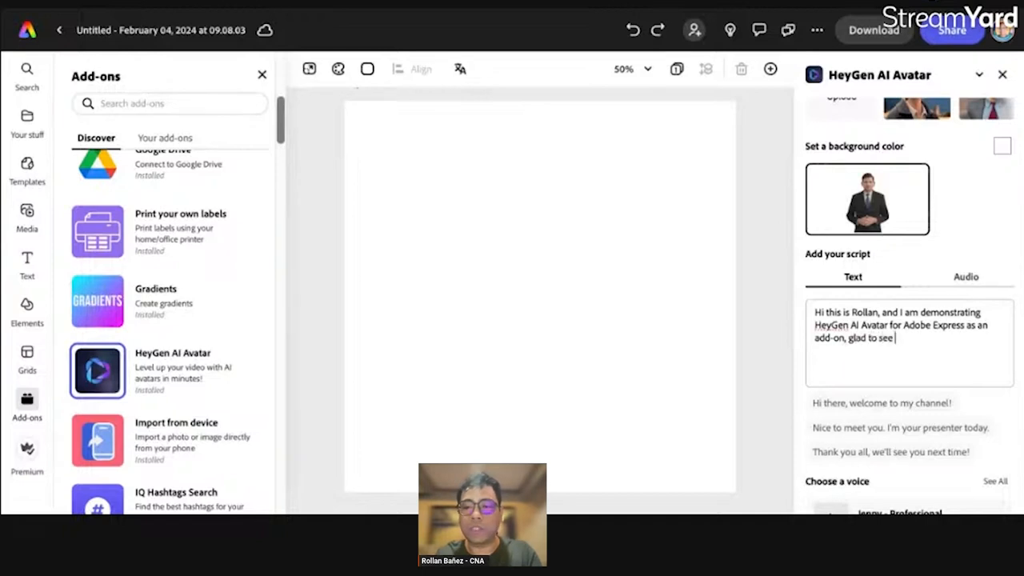
type("you in this live")
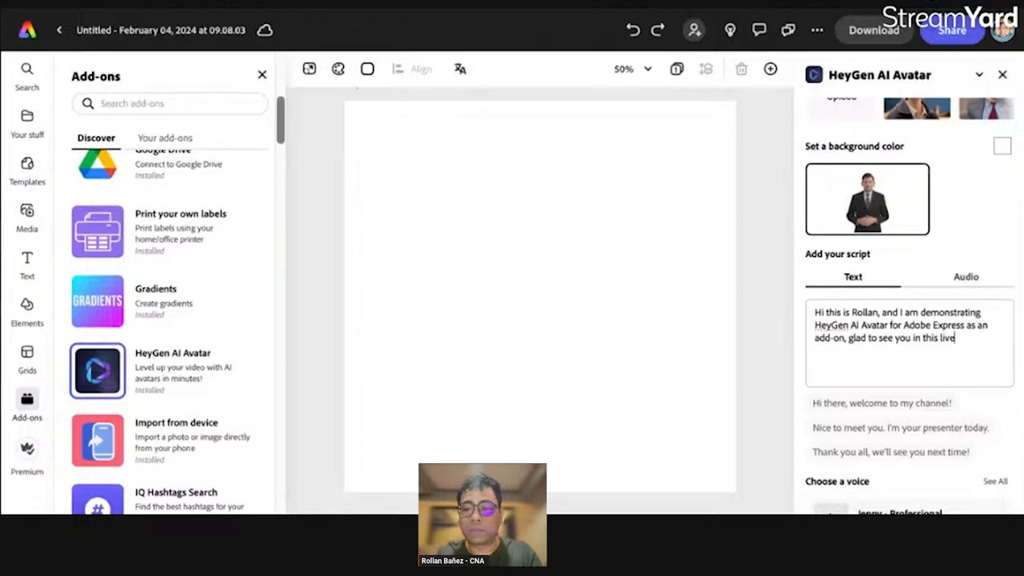
type("session")
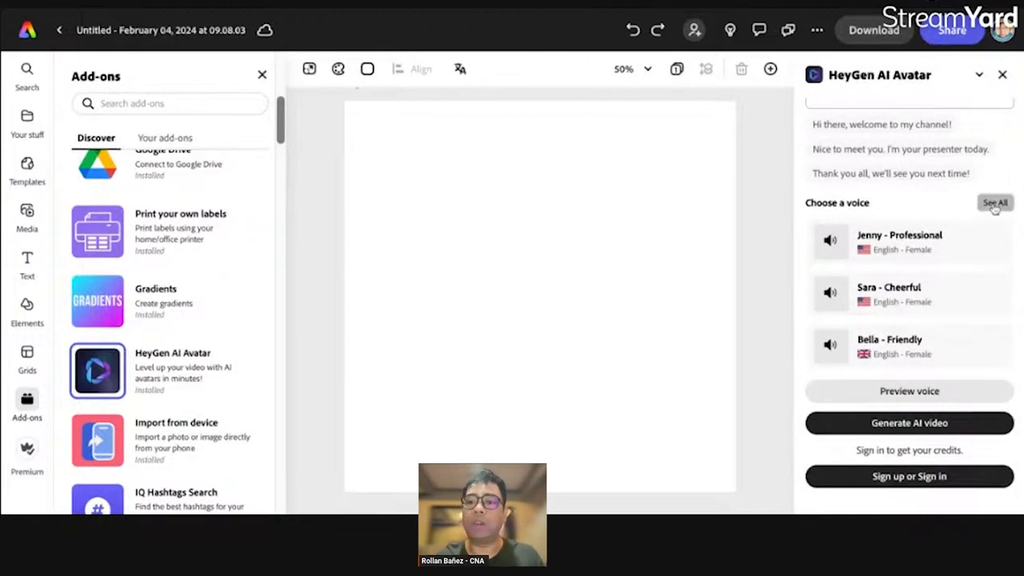
- Show the full list of available HeyGen voices
left_click(995, 202)
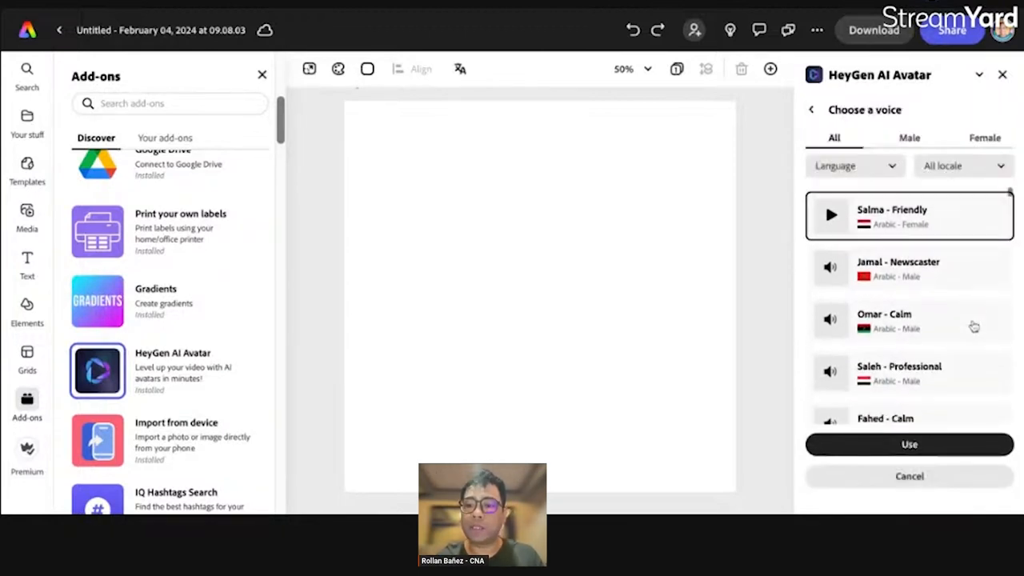
scroll("down", 3)
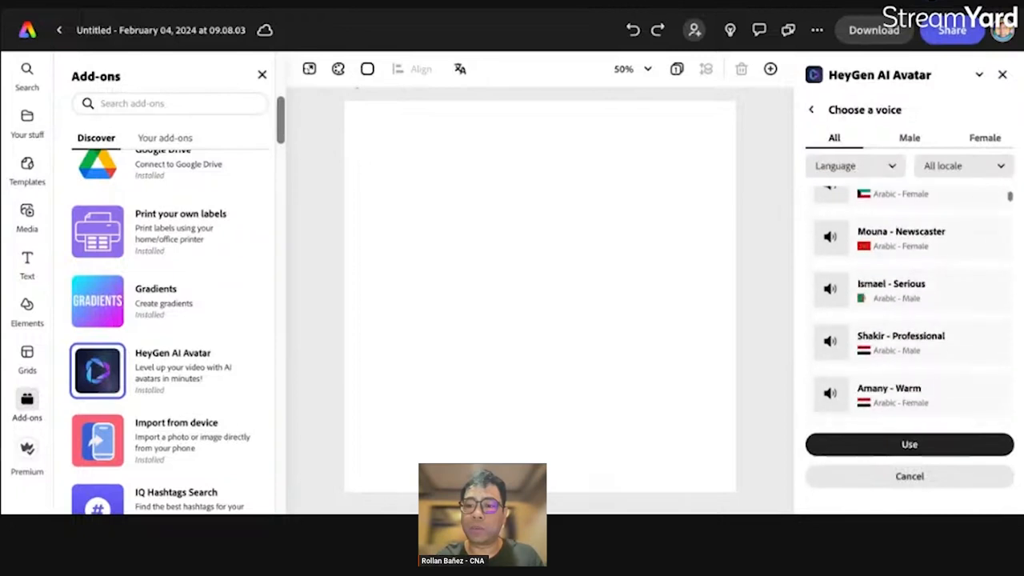
scroll("down", 3)
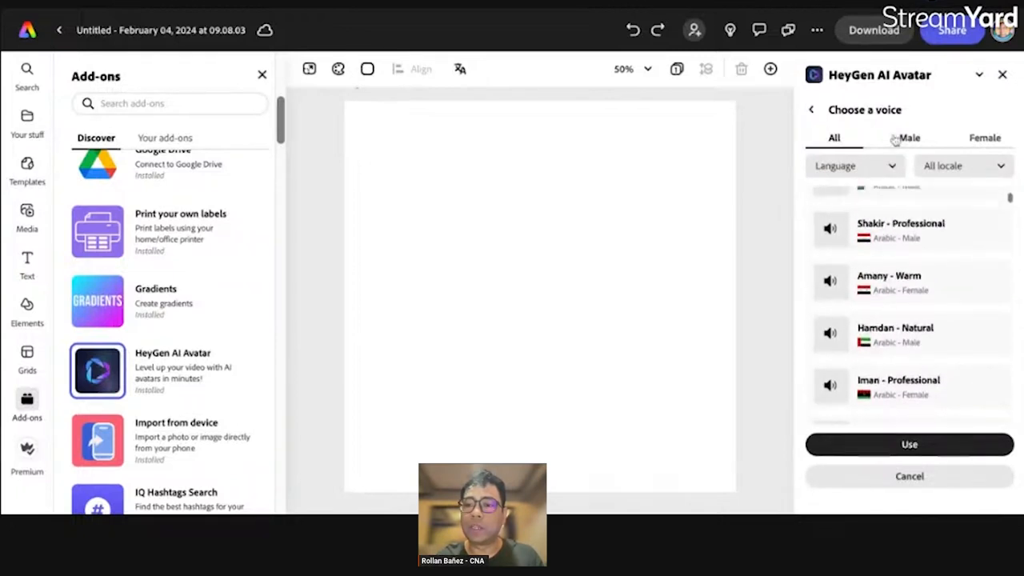
- Filter the voice Language to Filipino
left_click(854, 164)
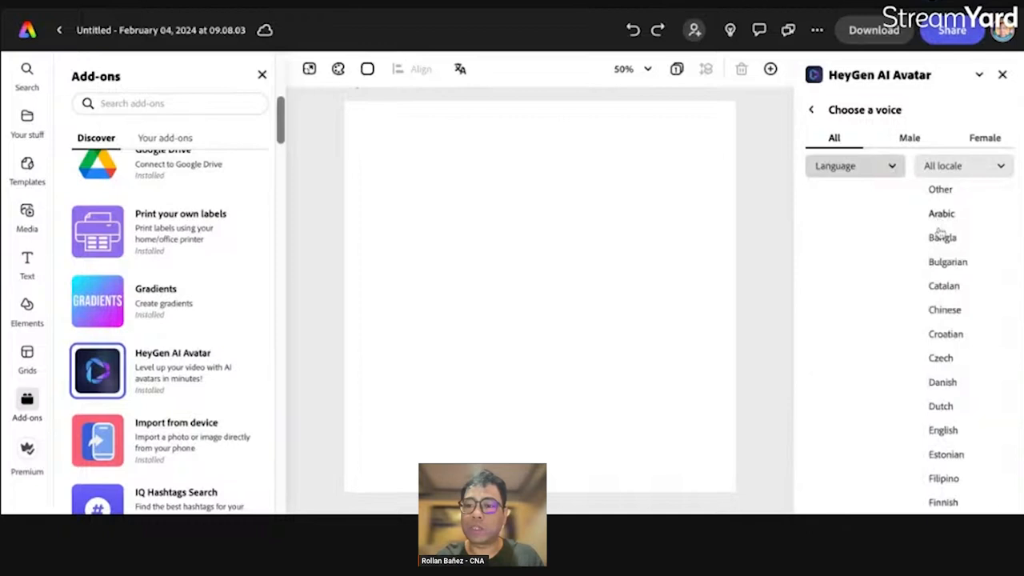
left_click(854, 165)
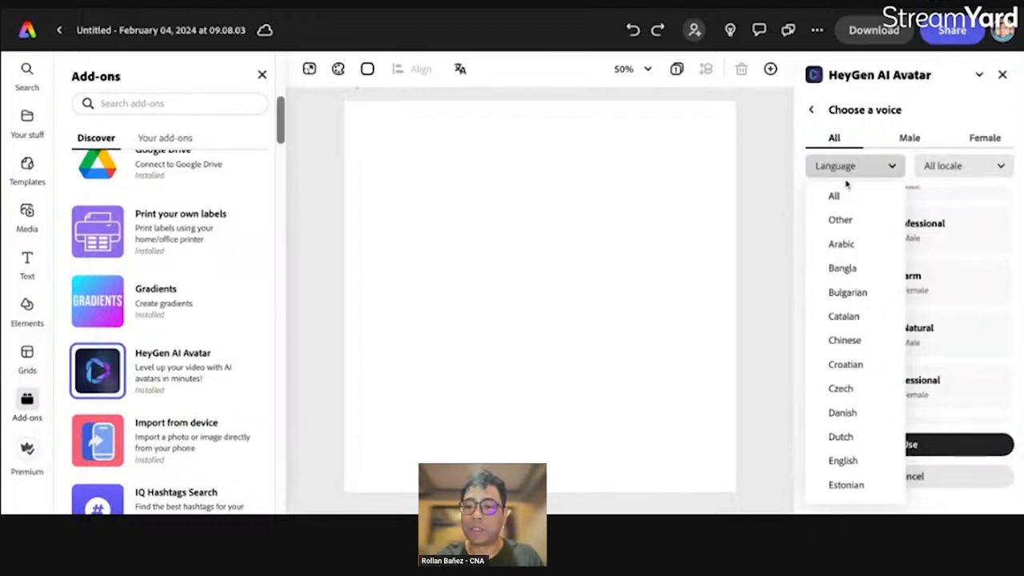
scroll("down", 3)
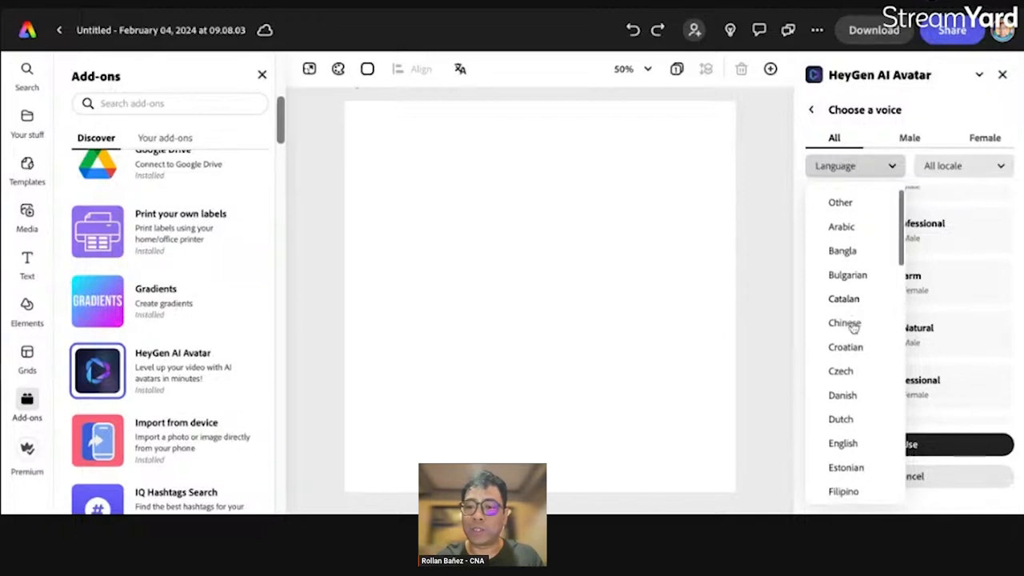
scroll("down", 3)
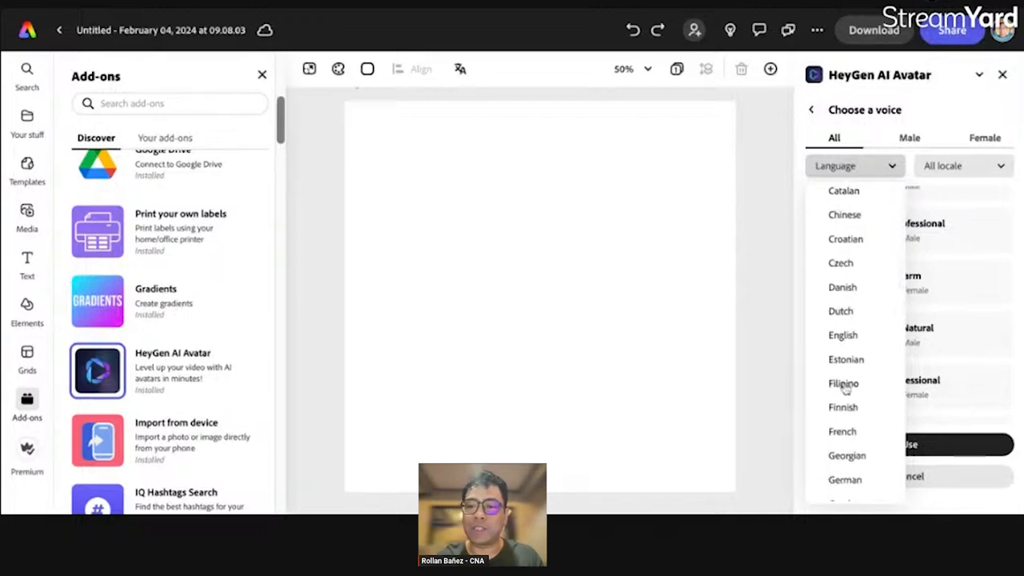
left_click(842, 384)
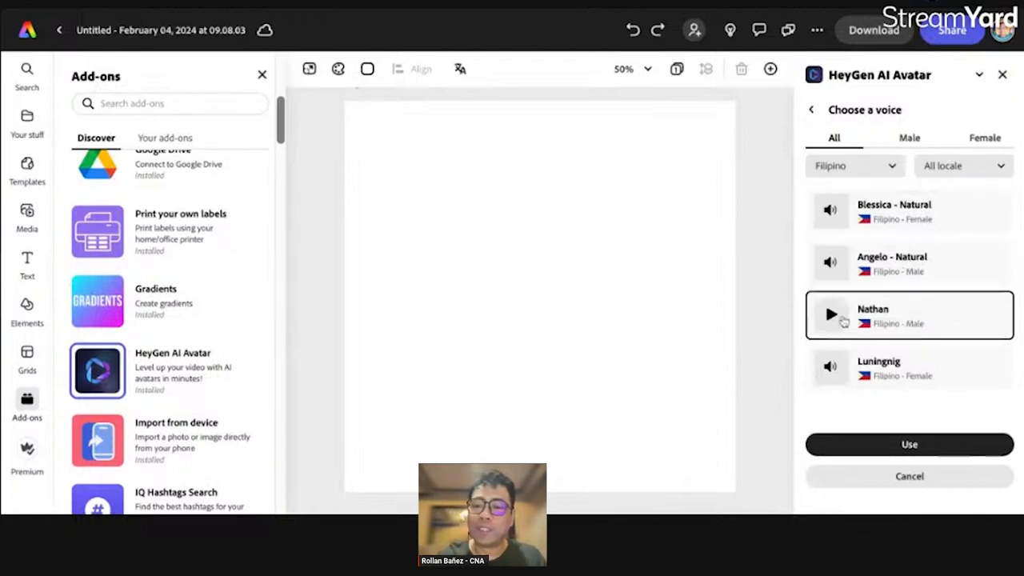
- Preview the Nathan and Angelo - Natural voice samples and try to confirm the choice
left_click(830, 313)
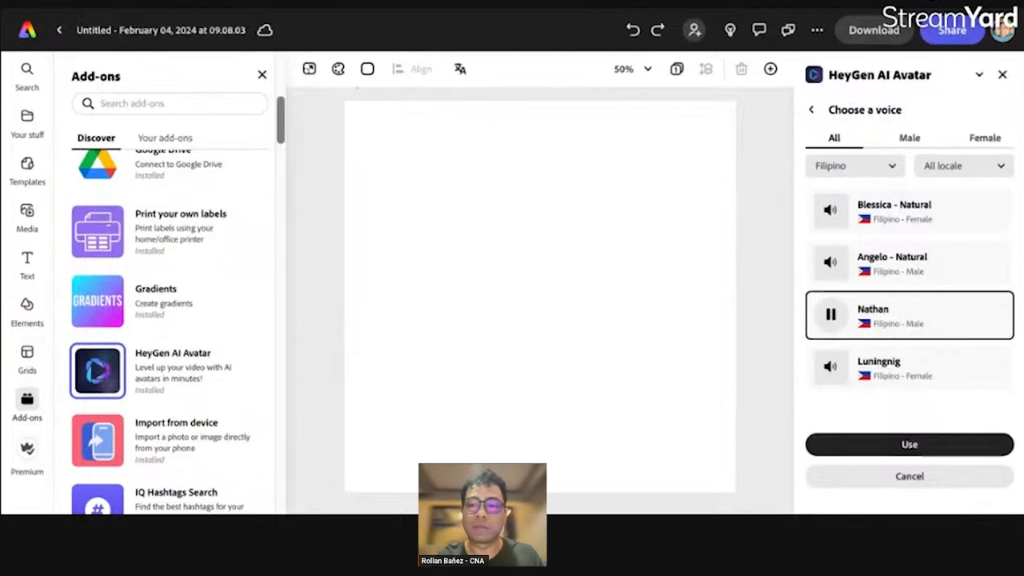
left_click(830, 262)
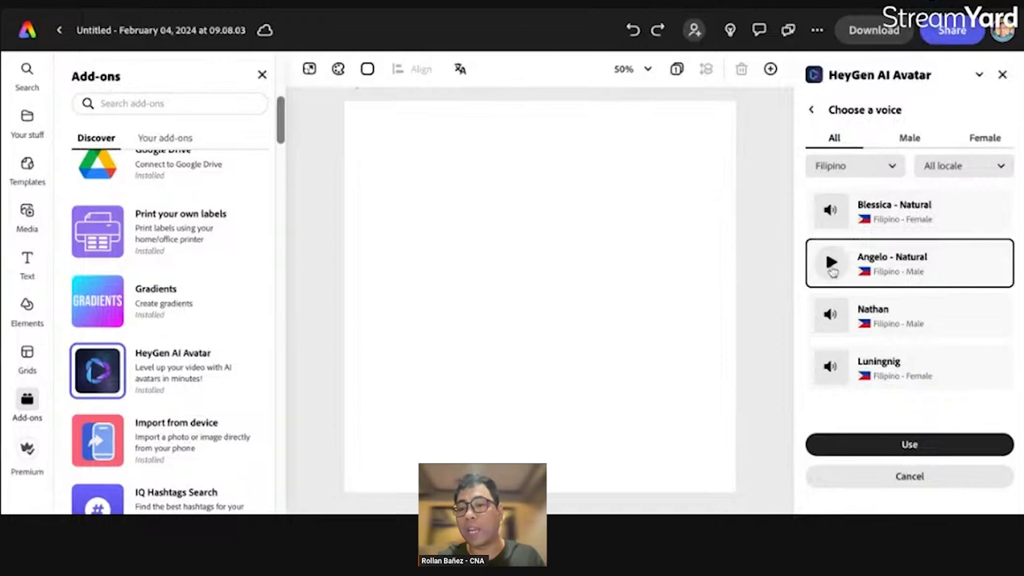
left_click(830, 263)
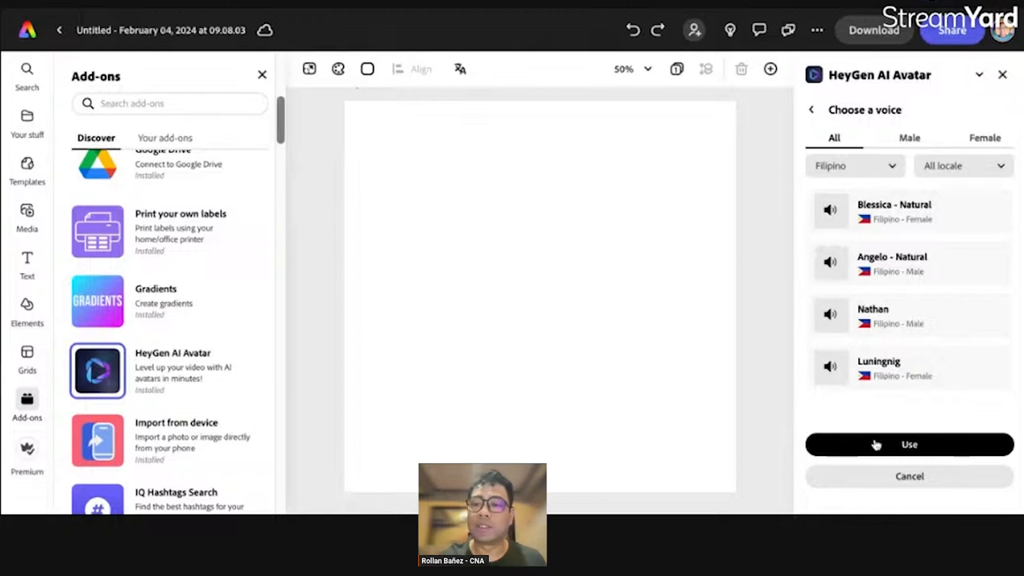
left_click(909, 444)
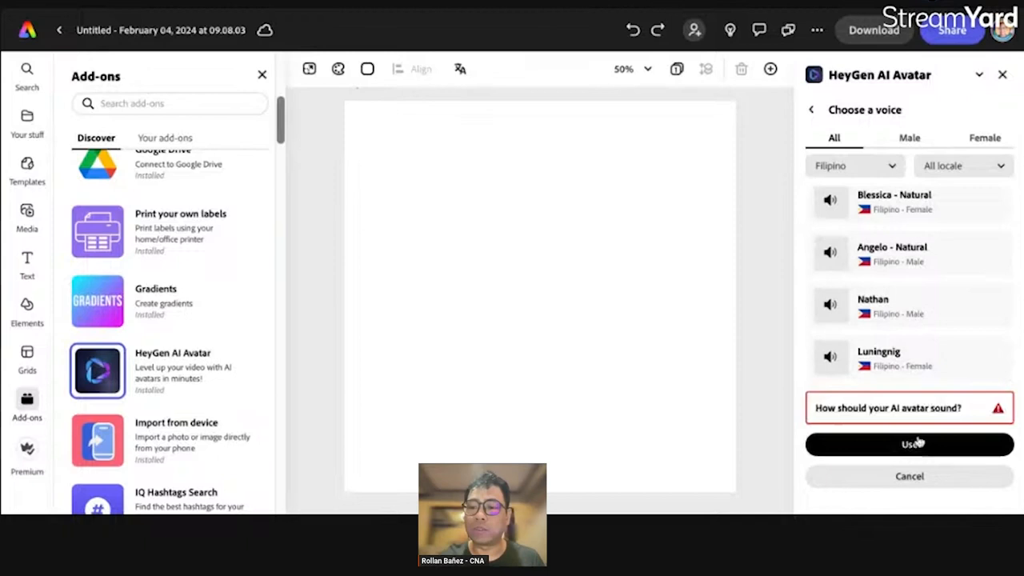
- Choose the Angelo - Natural voice for the avatar
left_click(909, 253)
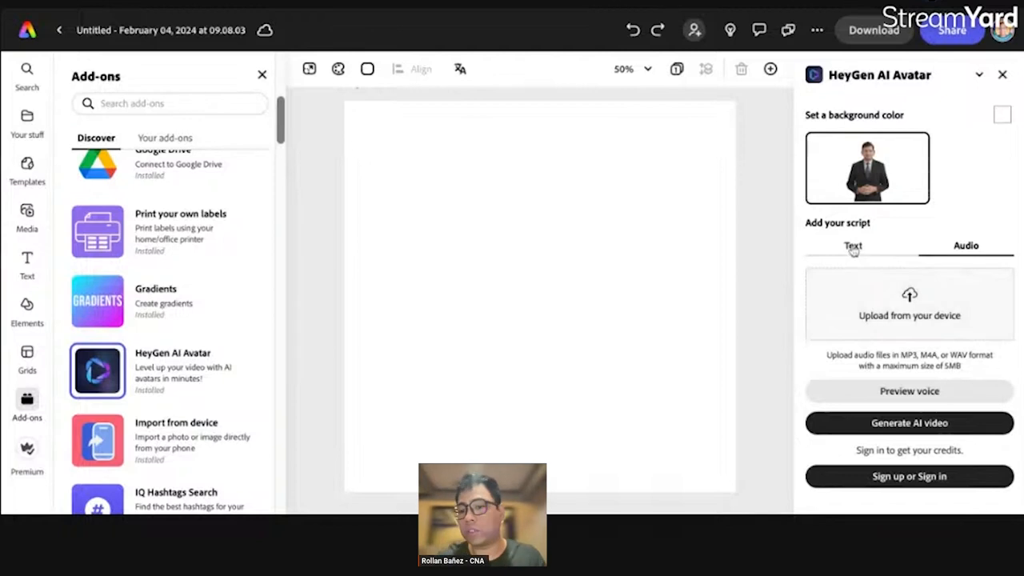
- Switch the script to Text and start generating the AI avatar video
left_click(853, 247)
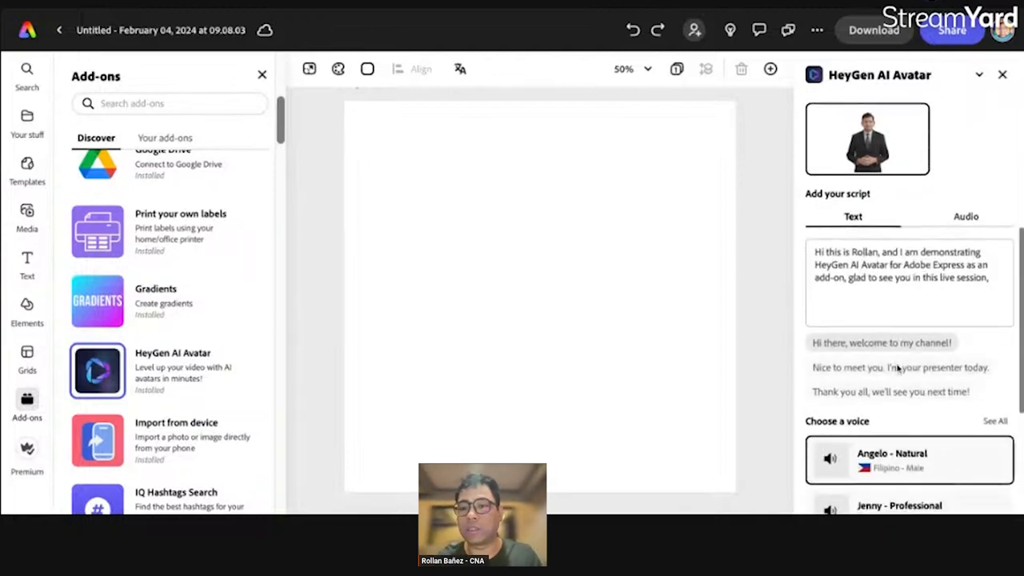
scroll("down", 3)
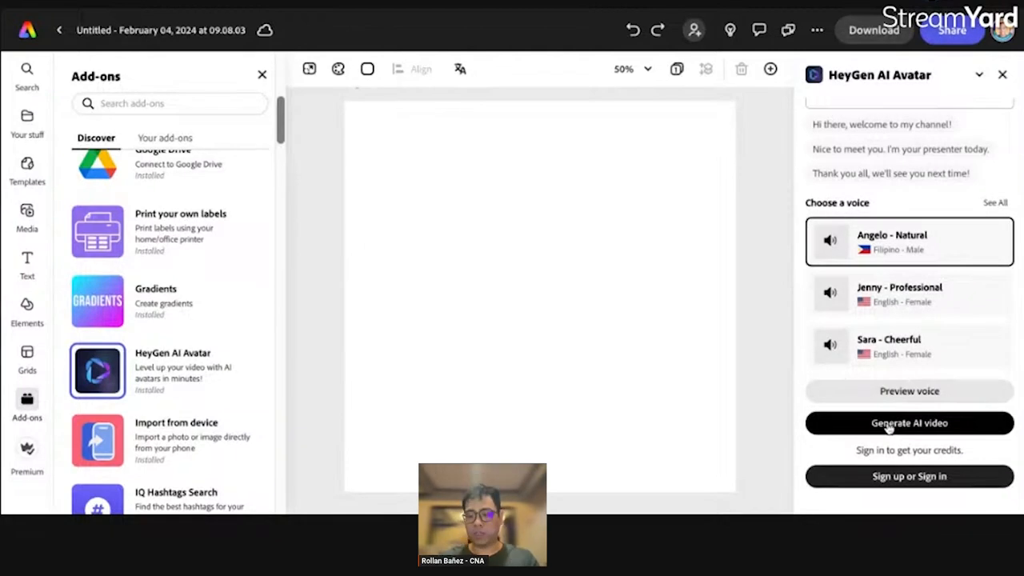
left_click(908, 422)
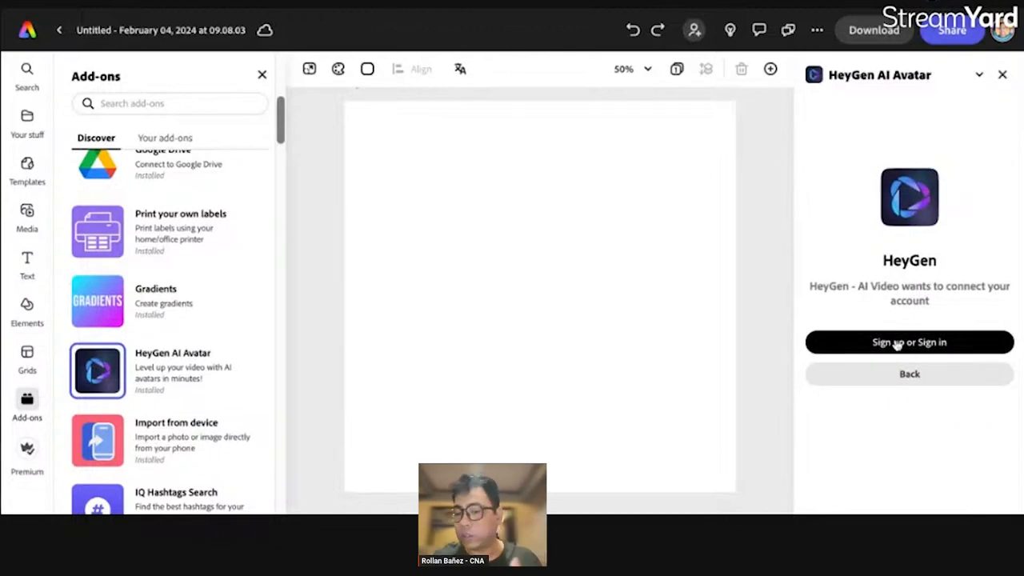
- Sign in to connect the HeyGen account
left_click(908, 343)
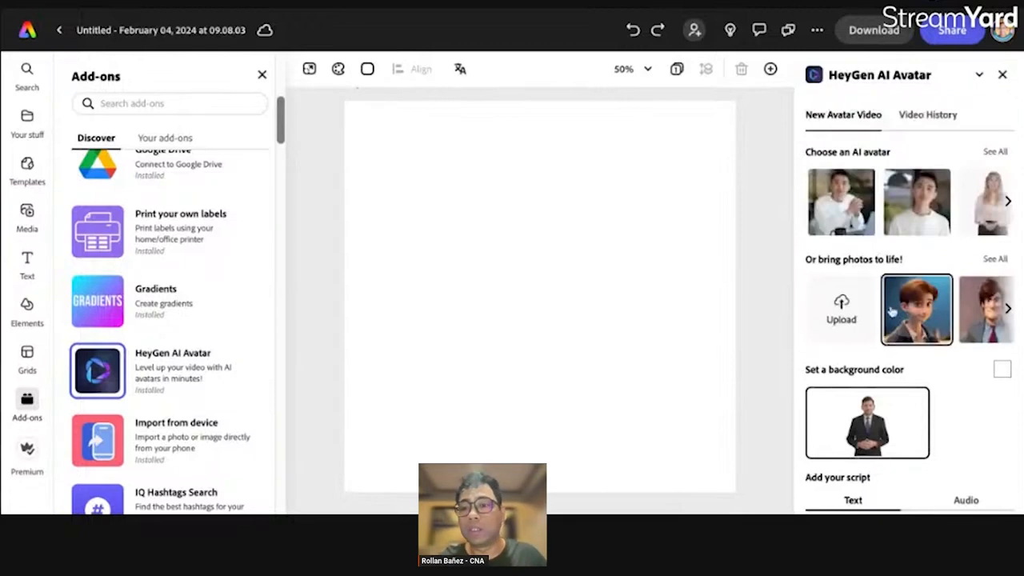
- Pick the young man avatar and filter voices to Filipino for Angelo - Natural
left_click(917, 202)
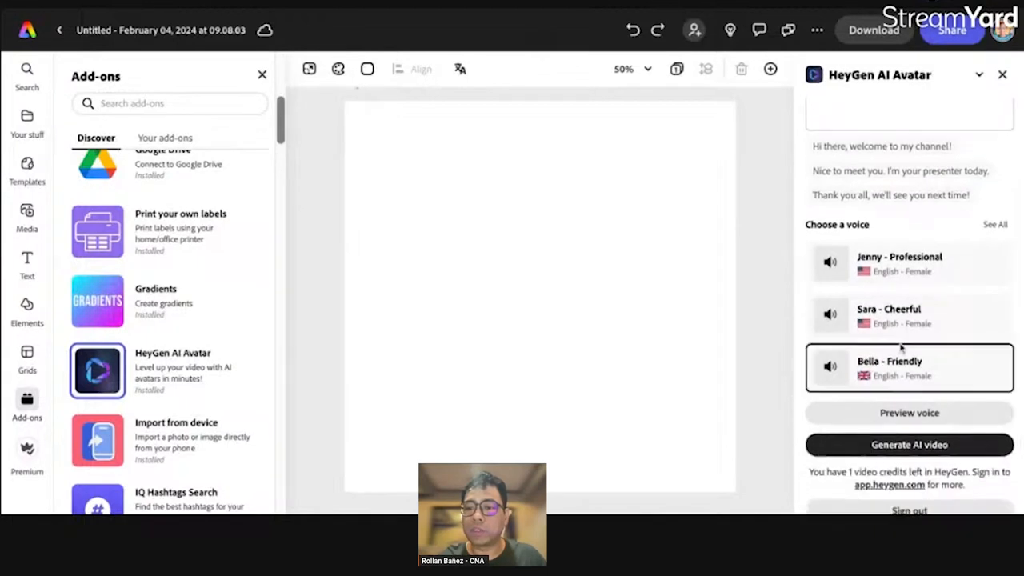
left_click(995, 224)
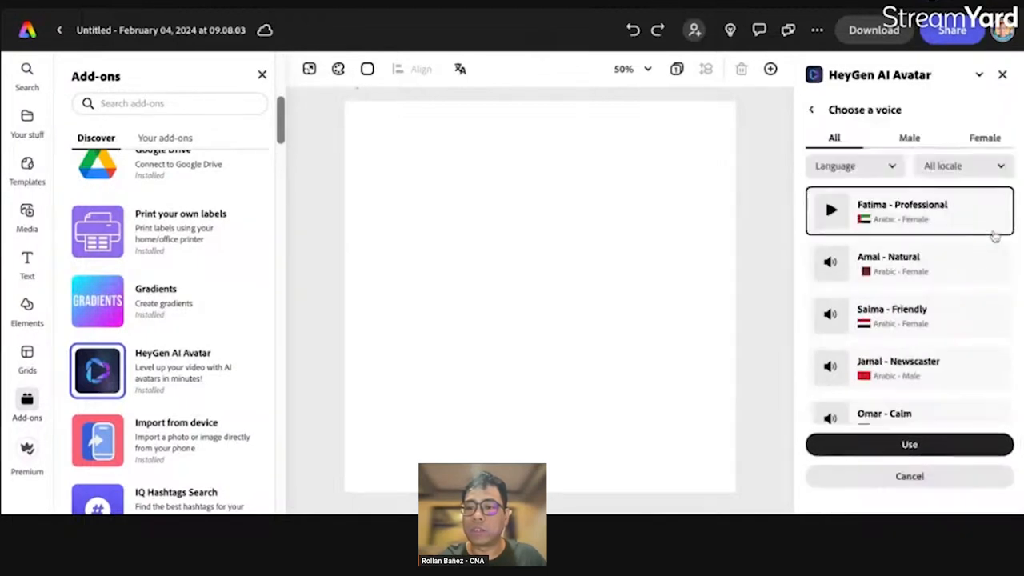
left_click(855, 165)
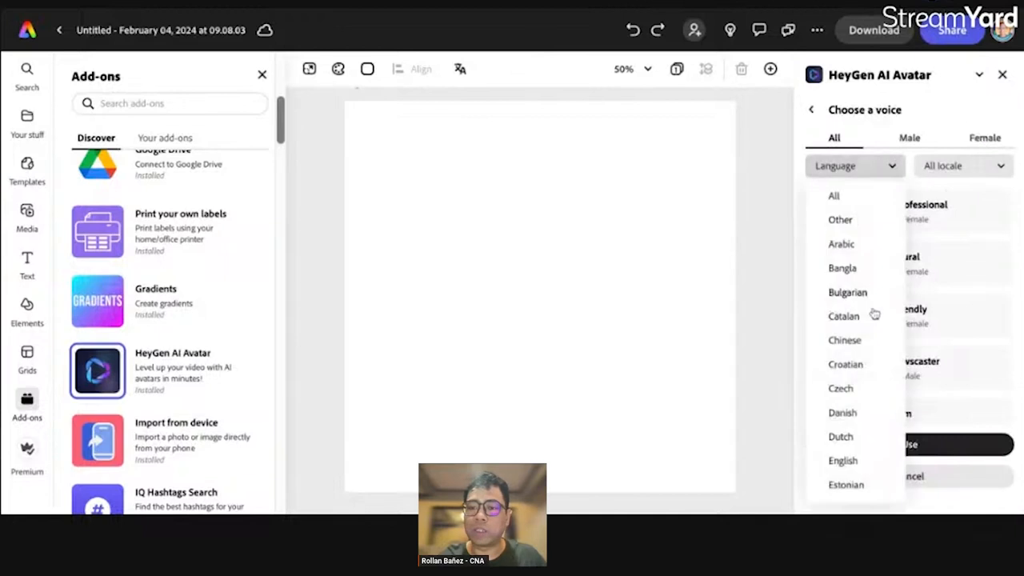
scroll("down", 3)
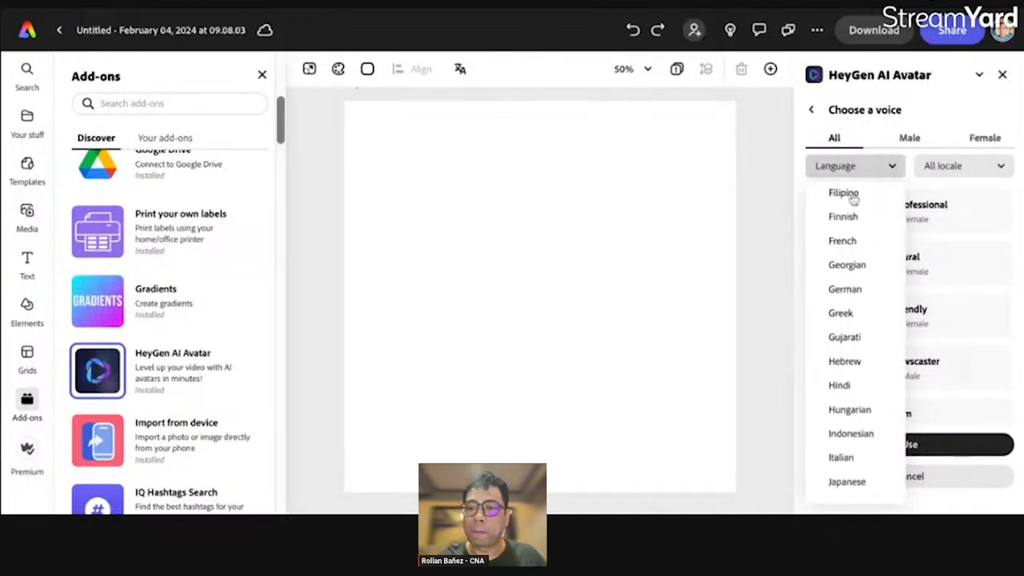
left_click(843, 192)
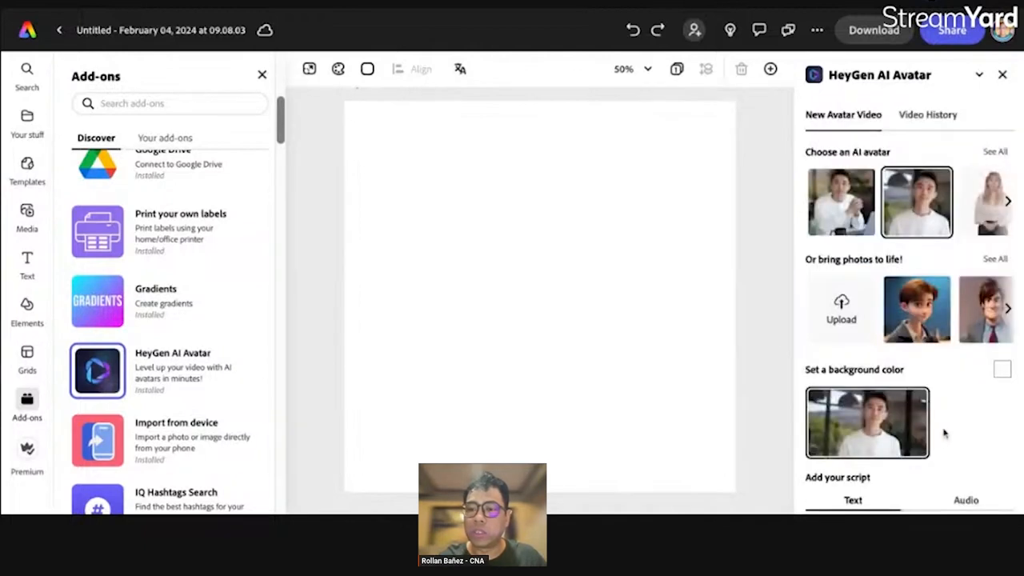
scroll("down", 3)
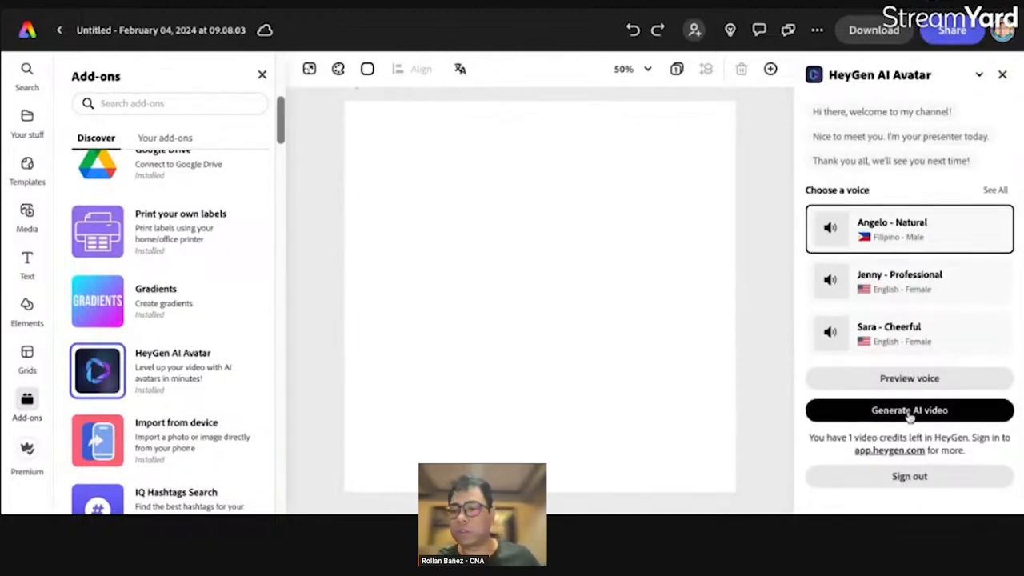
- Generate the ten-second avatar video and wait for the render
left_click(909, 410)
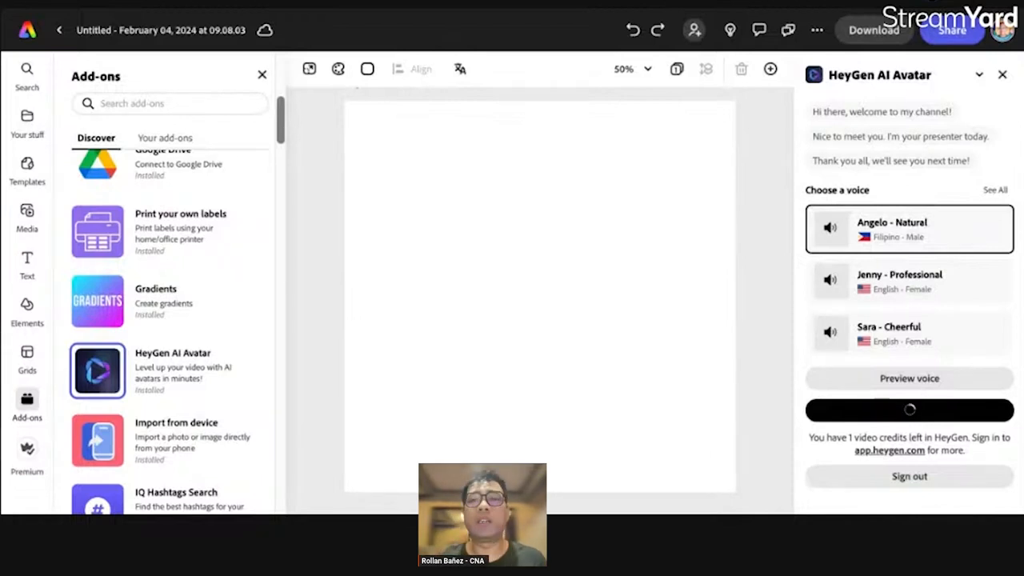
left_click(908, 410)
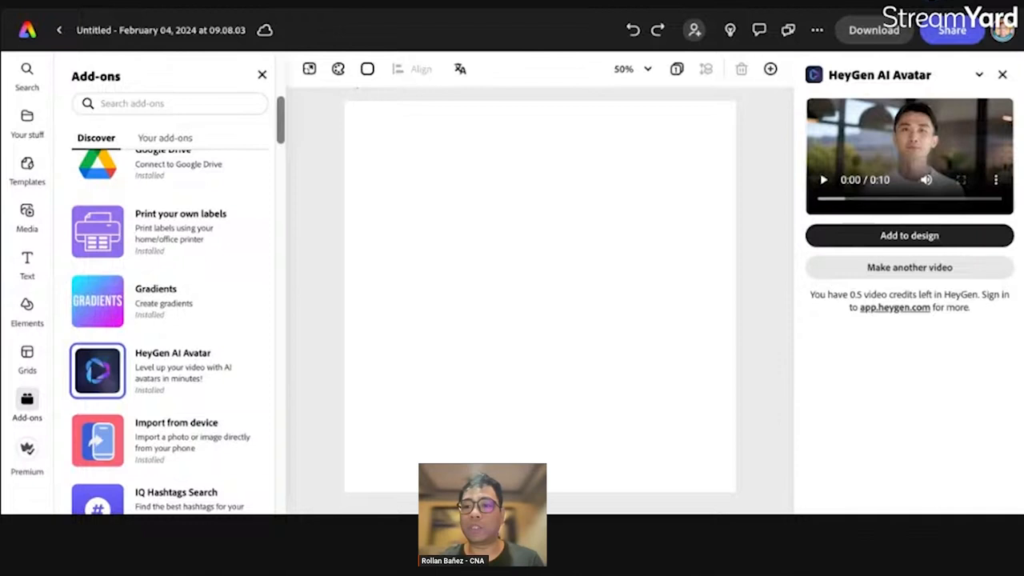
- Add the generated HeyGen avatar video to the canvas as a ten-second scene
left_click(908, 235)
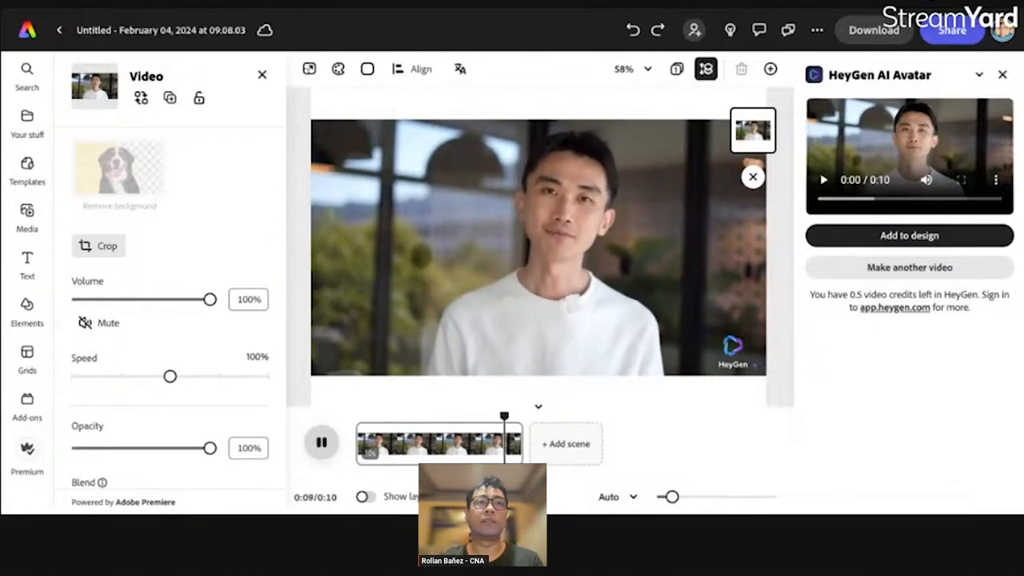
left_click(321, 442)
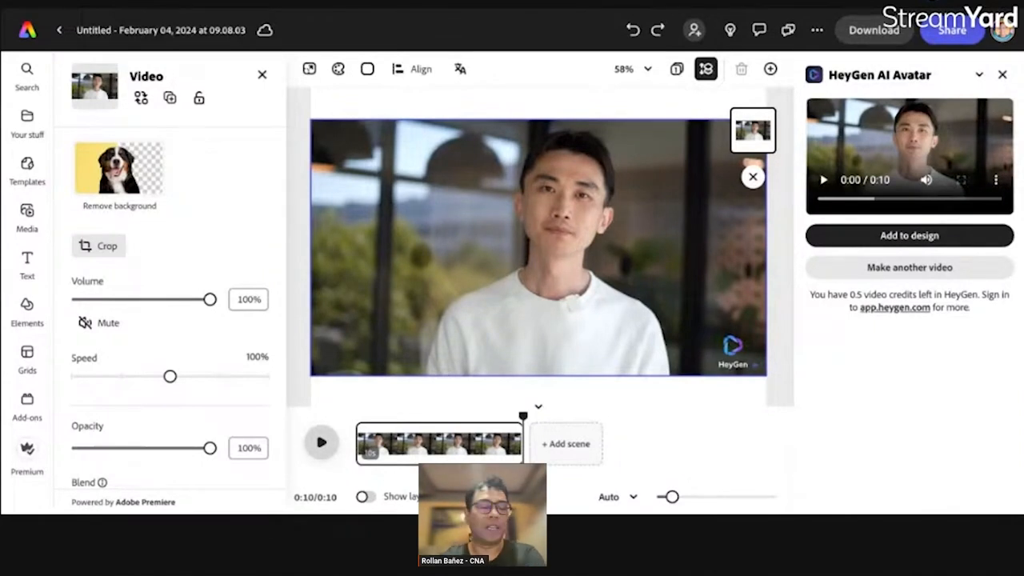
left_click(320, 441)
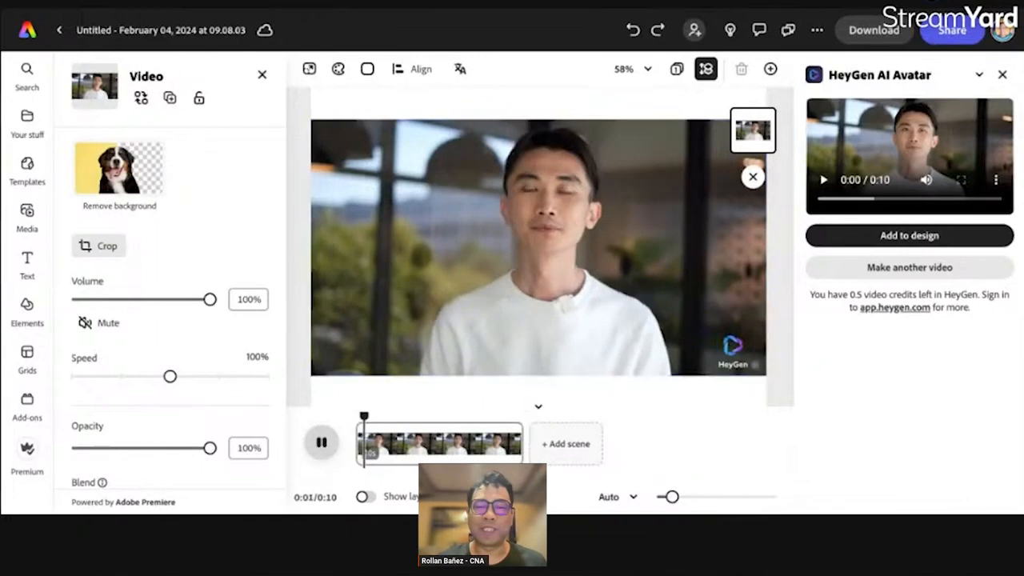